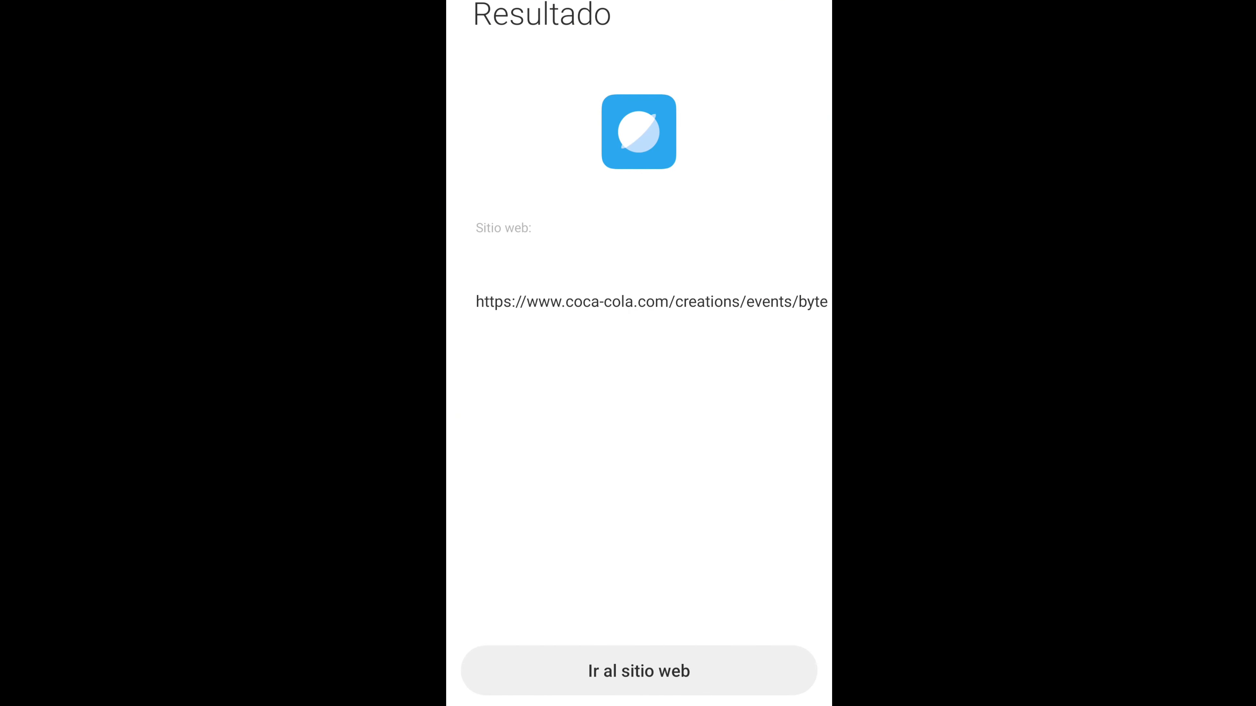
Step: Follow the scanned QR link to launch the Byte AR game over the Zero Sugar can
left_click(639, 670)
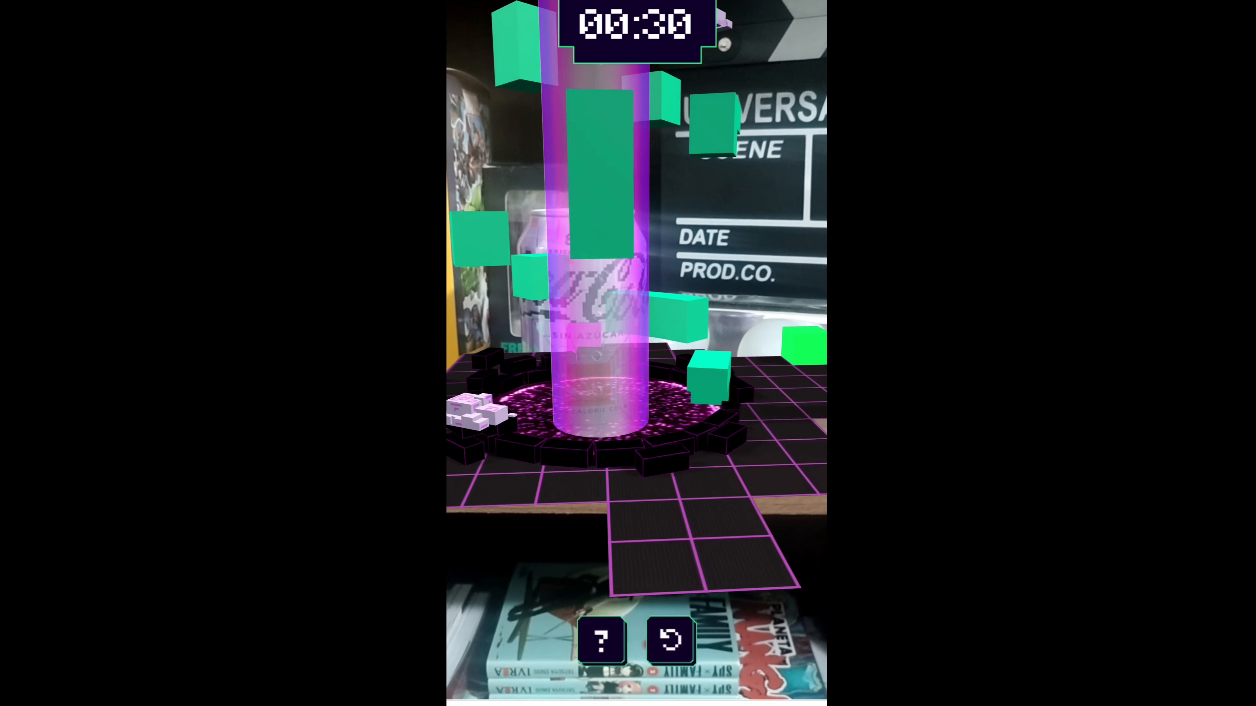
Step: Bring up the game's help screen showing how to tap the green cubes
left_click(599, 641)
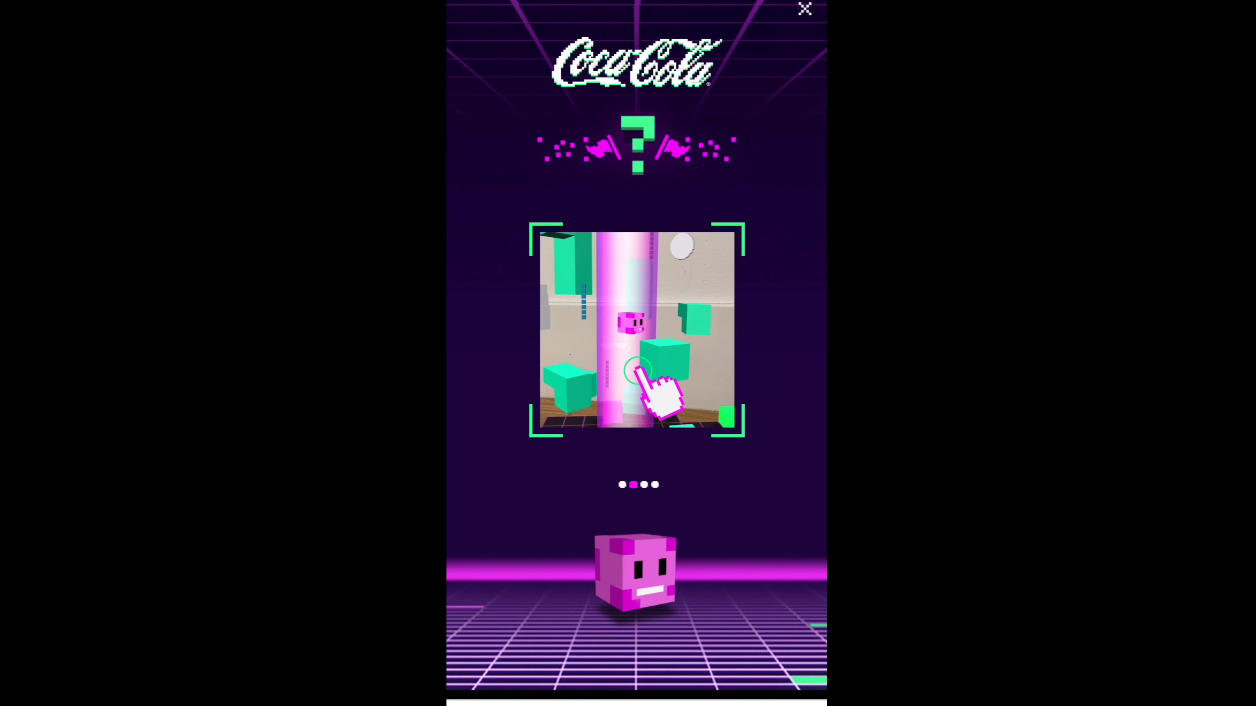